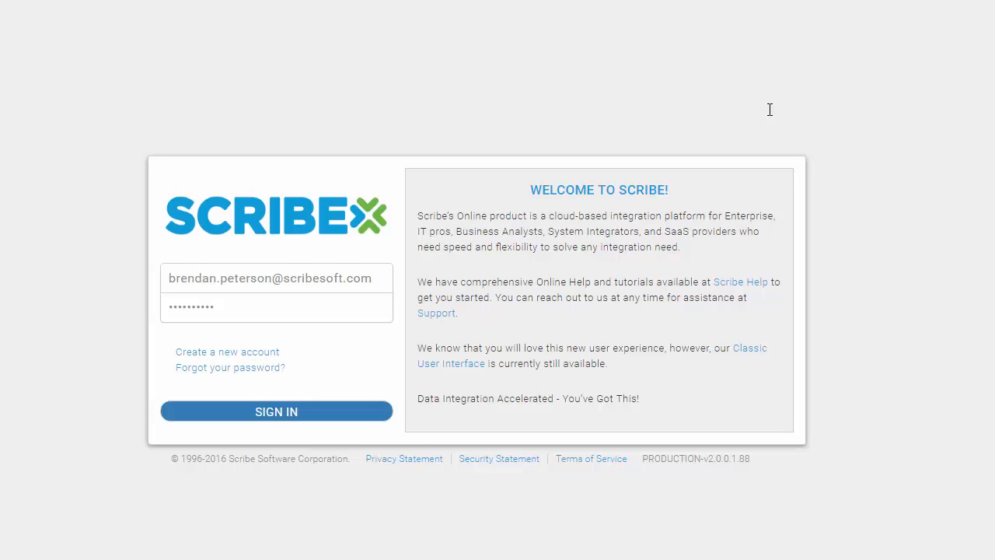
{"action": "mouse_move", "coordinate": [322, 420]}
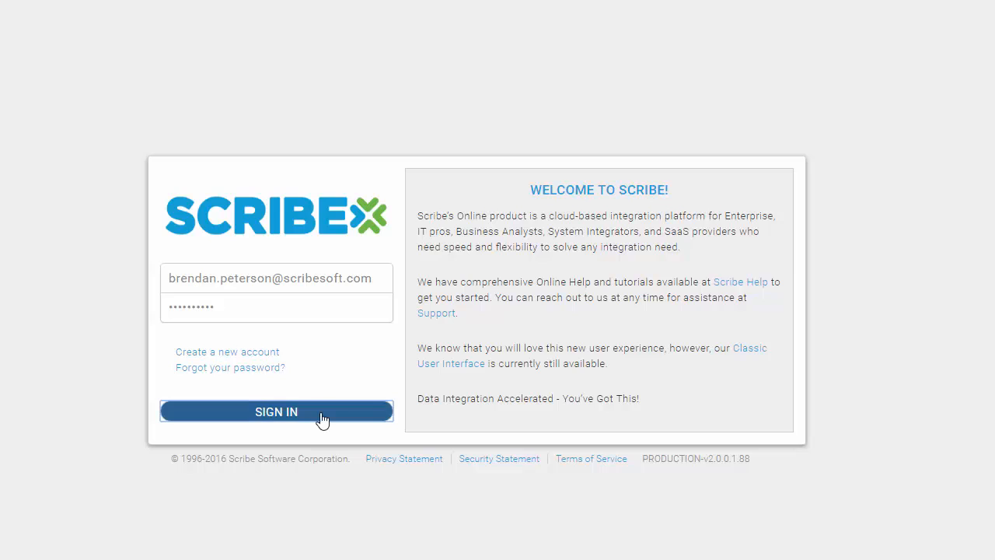
Sign in so the dashboard lists the Front Office / Back Office Sync solution, agent and connections.
{"action": "left_click", "coordinate": [276, 411]}
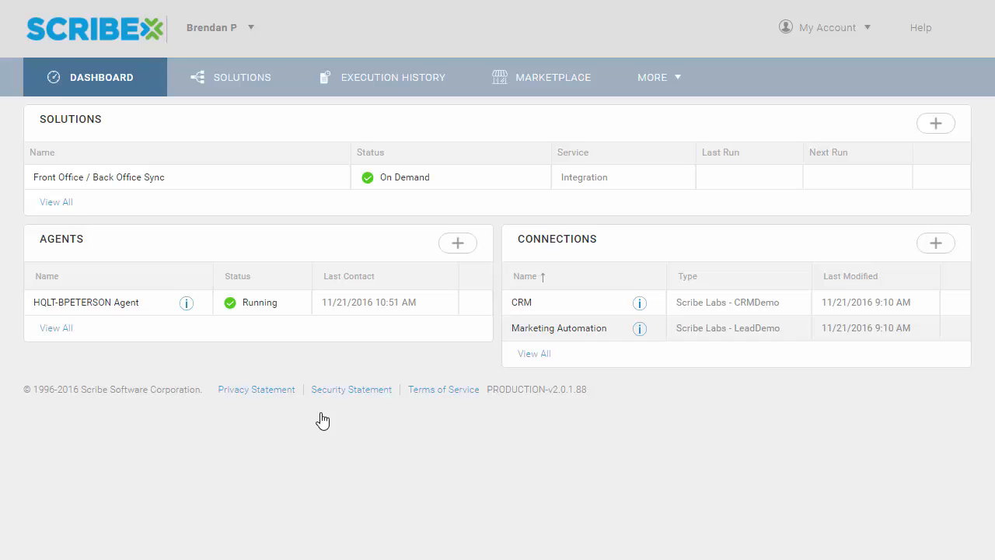
{"action": "mouse_move", "coordinate": [937, 108]}
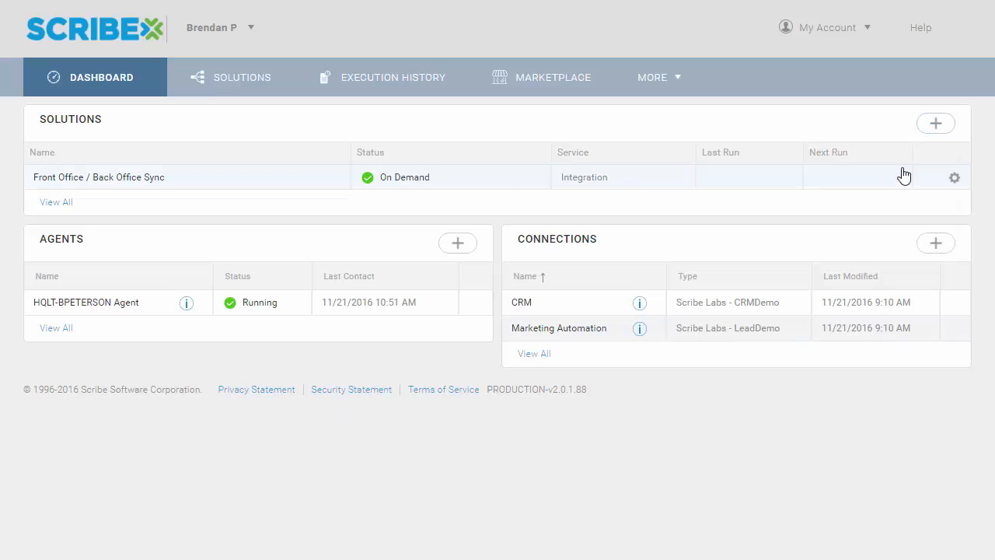
Create a new solution and name it CRM <-> MA.
{"action": "left_click", "coordinate": [935, 123]}
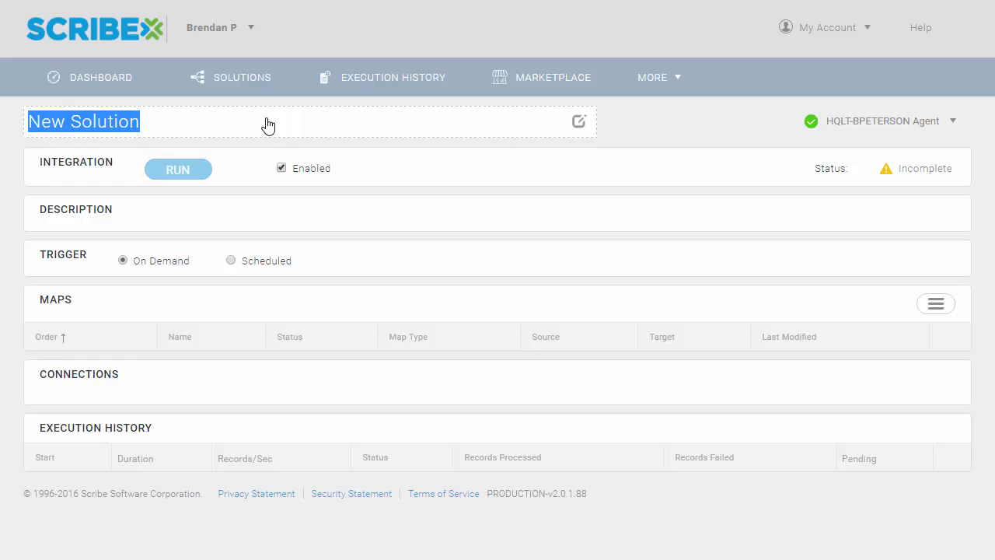
{"action": "type", "text": "CRM <"}
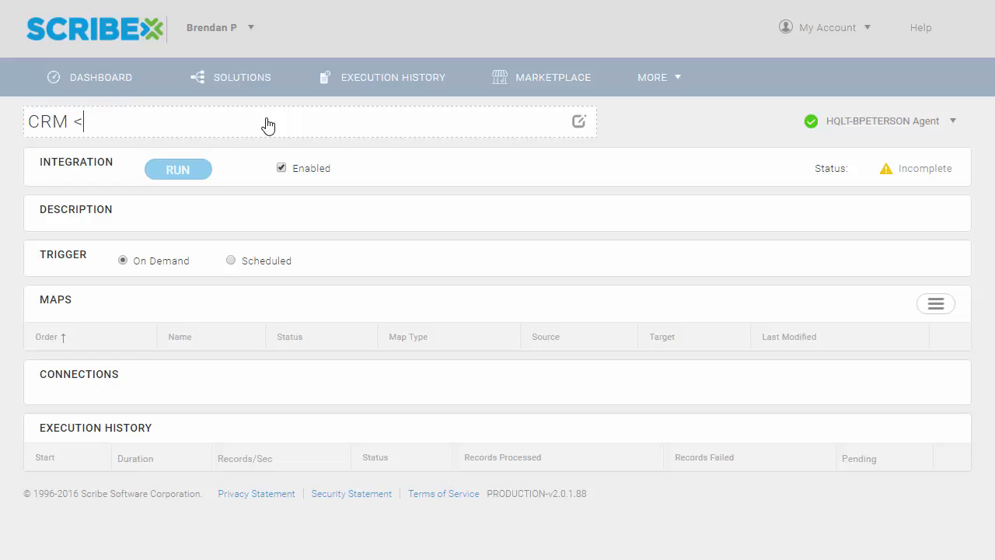
{"action": "type", "text": "-> MA"}
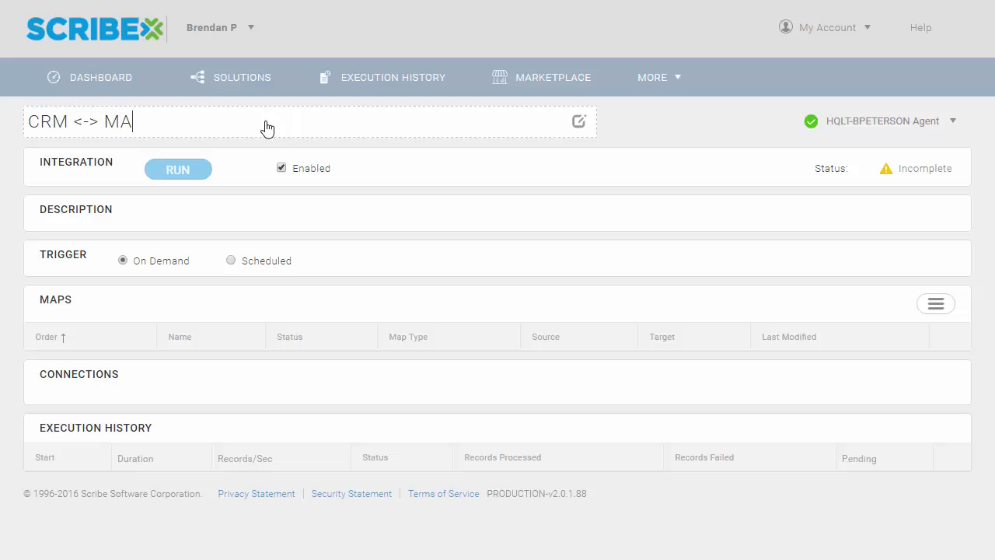
Make it a recurring scheduled solution running every hour at 1 minute past, in UTC.
{"action": "left_click", "coordinate": [231, 260]}
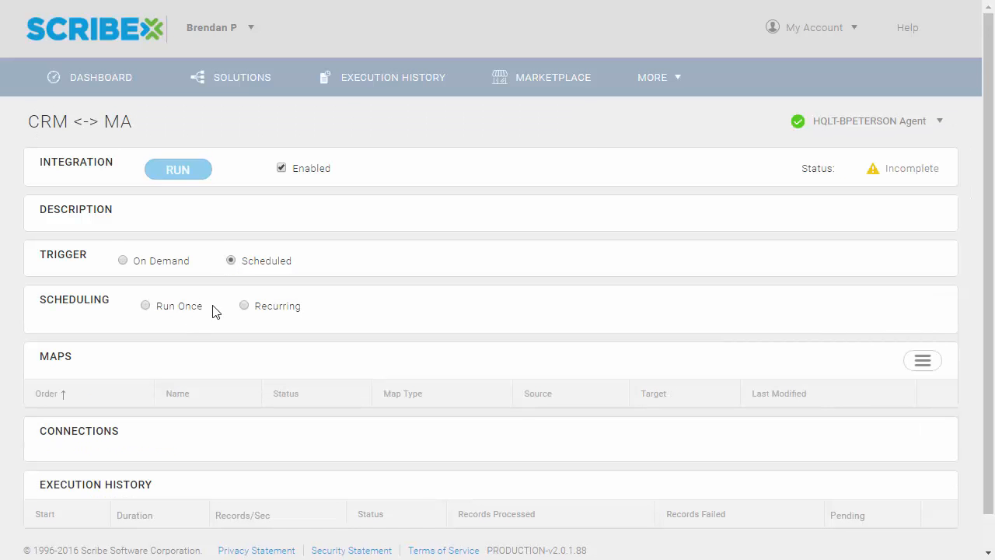
{"action": "left_click", "coordinate": [243, 306]}
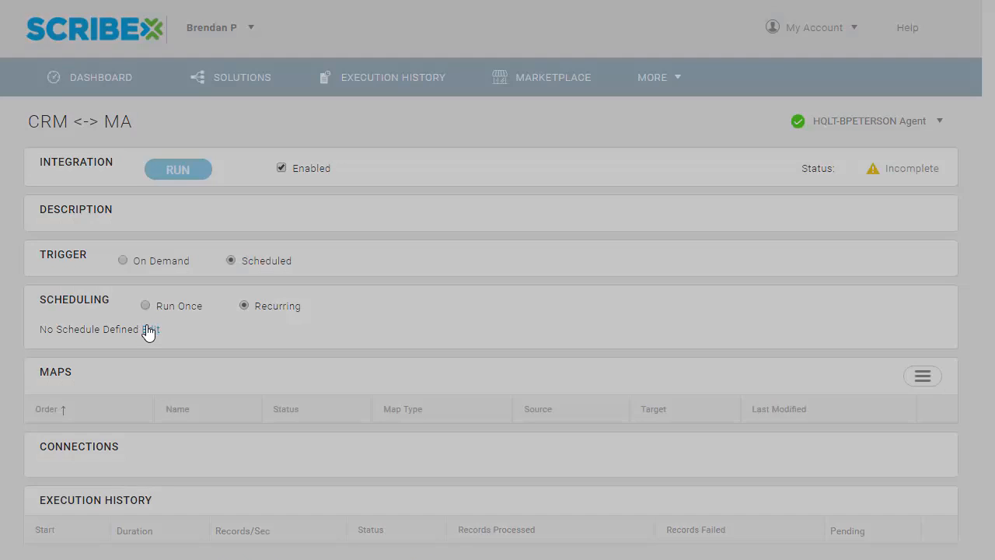
{"action": "left_click", "coordinate": [150, 329]}
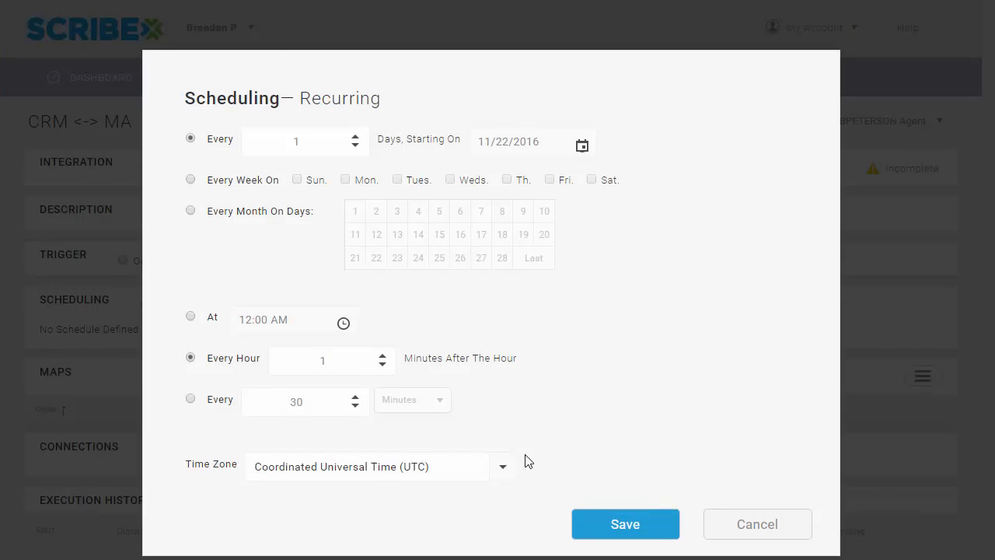
{"action": "left_click", "coordinate": [625, 523]}
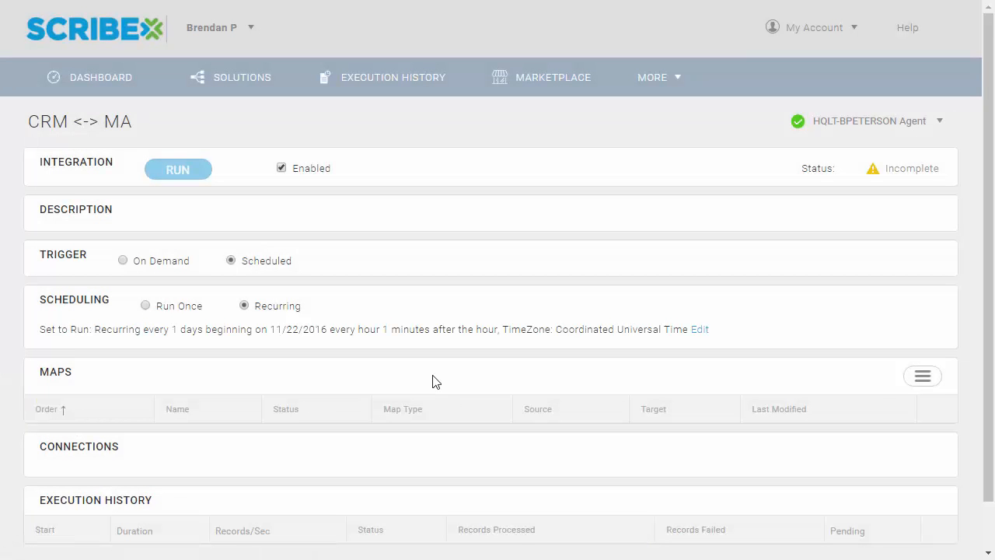
{"action": "mouse_move", "coordinate": [922, 376]}
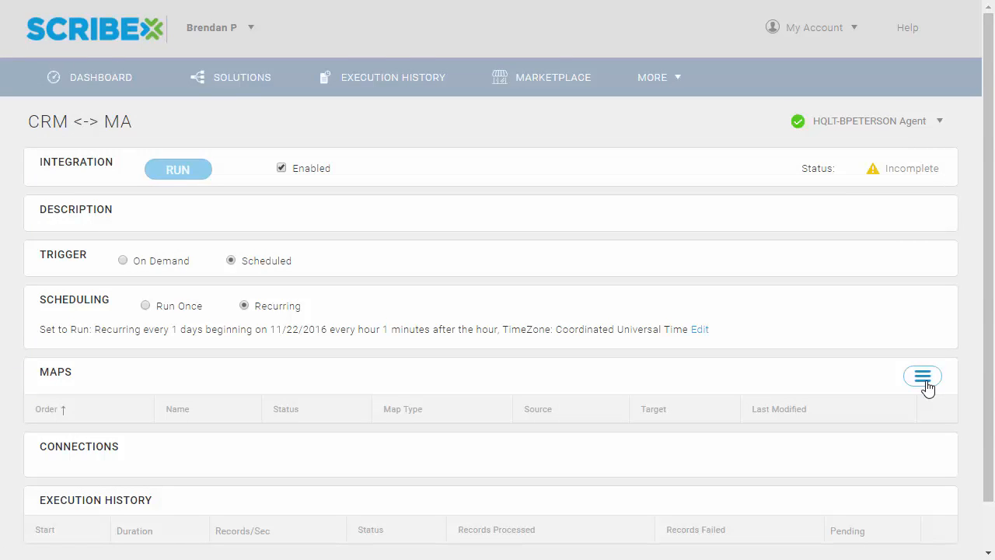
Create a new integration map named Inbound Leads from the solution's Maps menu.
{"action": "left_click", "coordinate": [922, 376]}
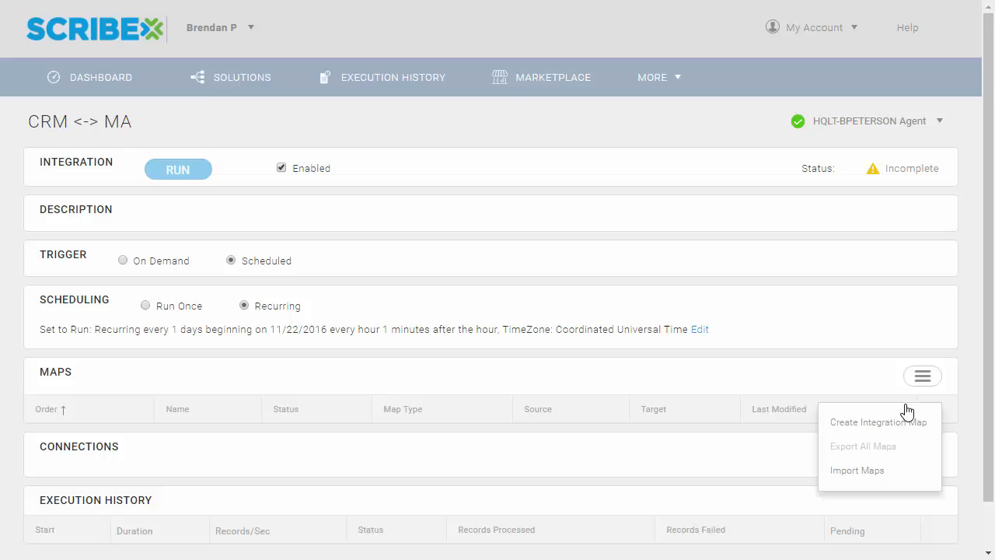
{"action": "left_click", "coordinate": [878, 421]}
{"action": "type", "text": "In"}
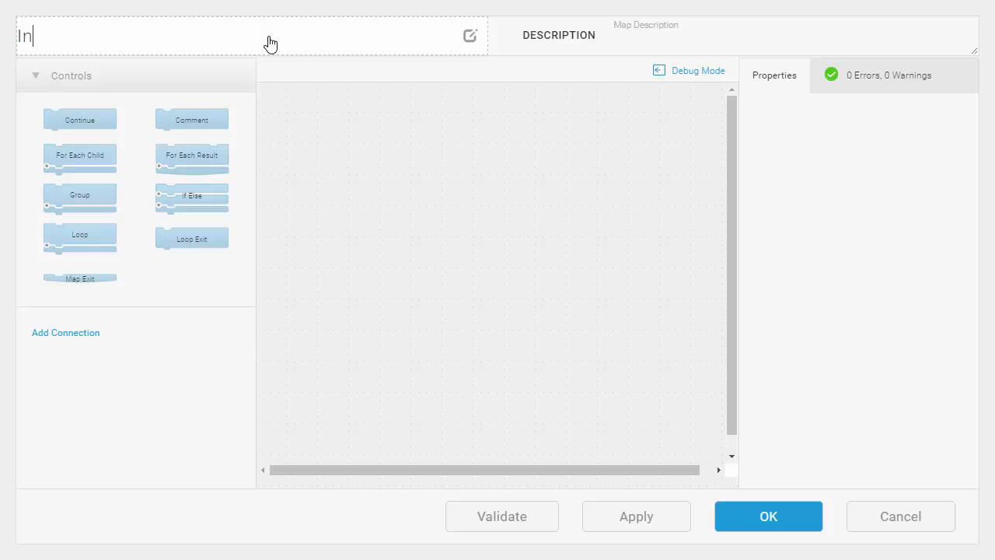
{"action": "type", "text": "bound Leads"}
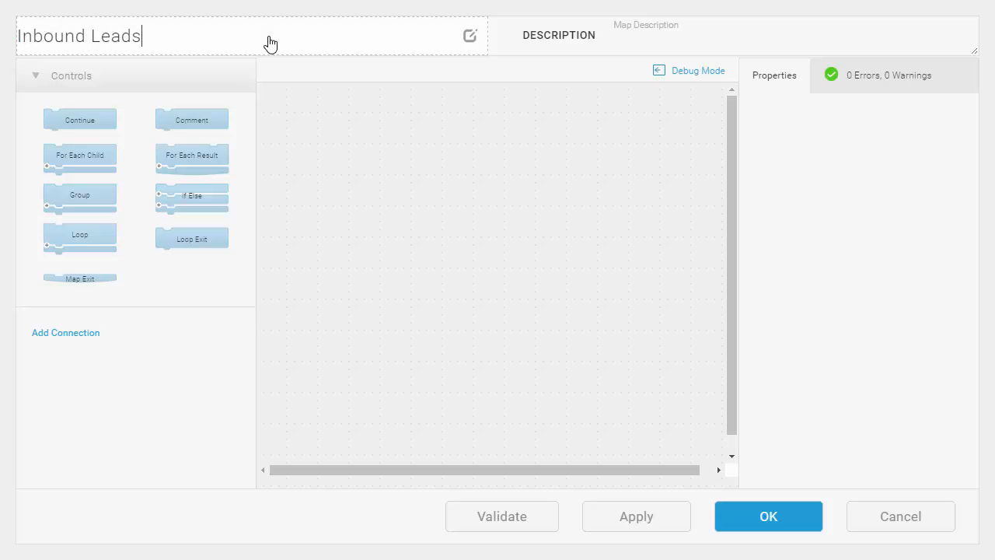
Add the Marketing Automation connection and place its Query block on the canvas.
{"action": "left_click", "coordinate": [65, 332]}
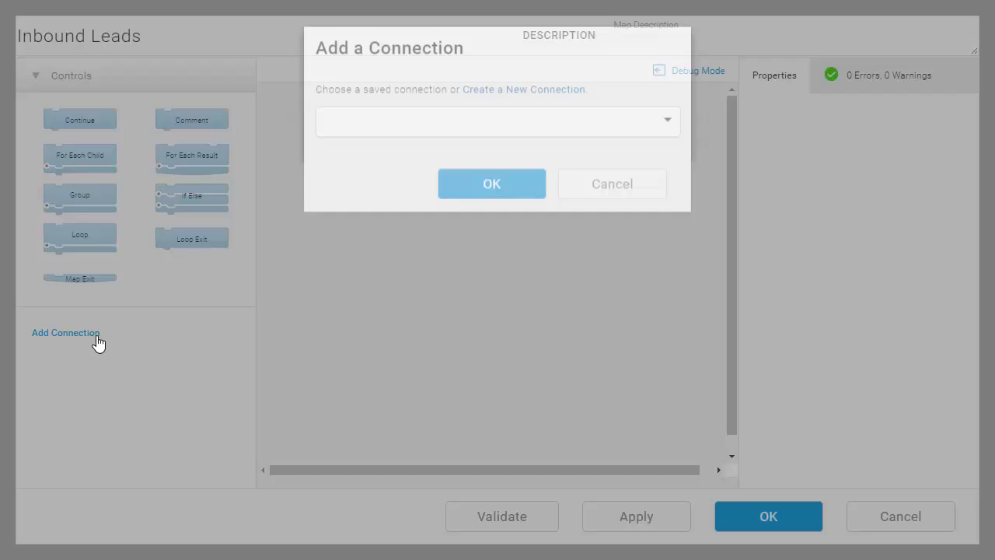
{"action": "left_click", "coordinate": [498, 120]}
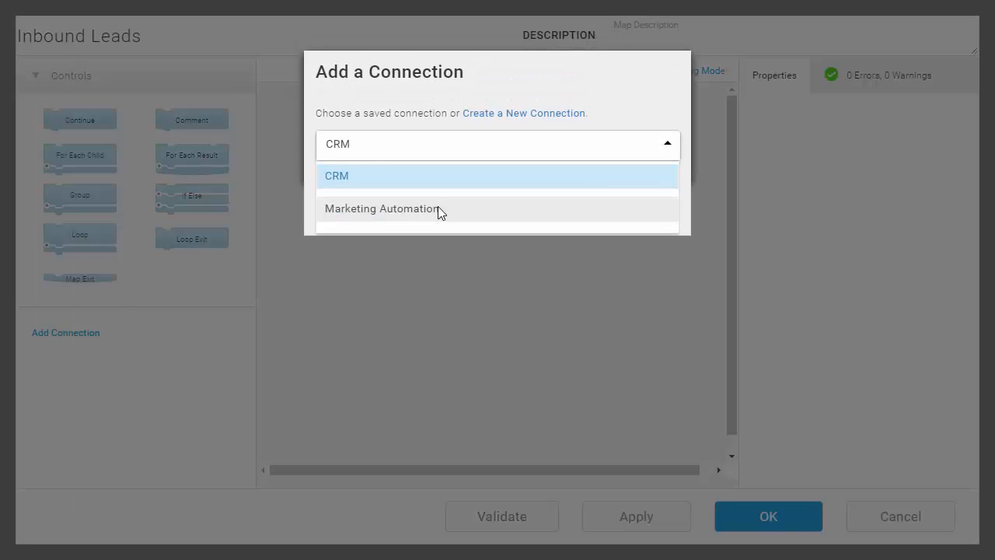
{"action": "left_click", "coordinate": [382, 209]}
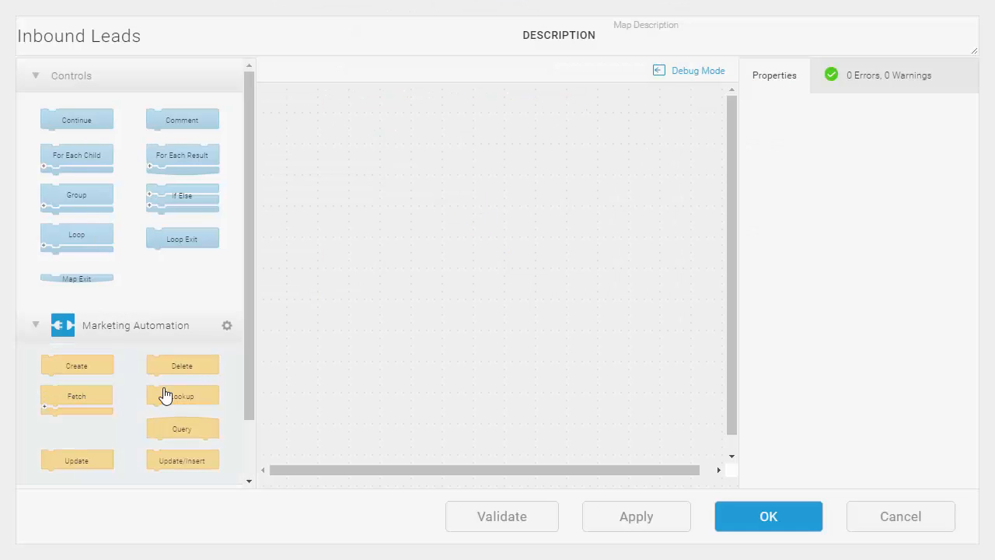
{"action": "left_click_drag", "start_coordinate": [182, 428], "coordinate": [431, 190]}
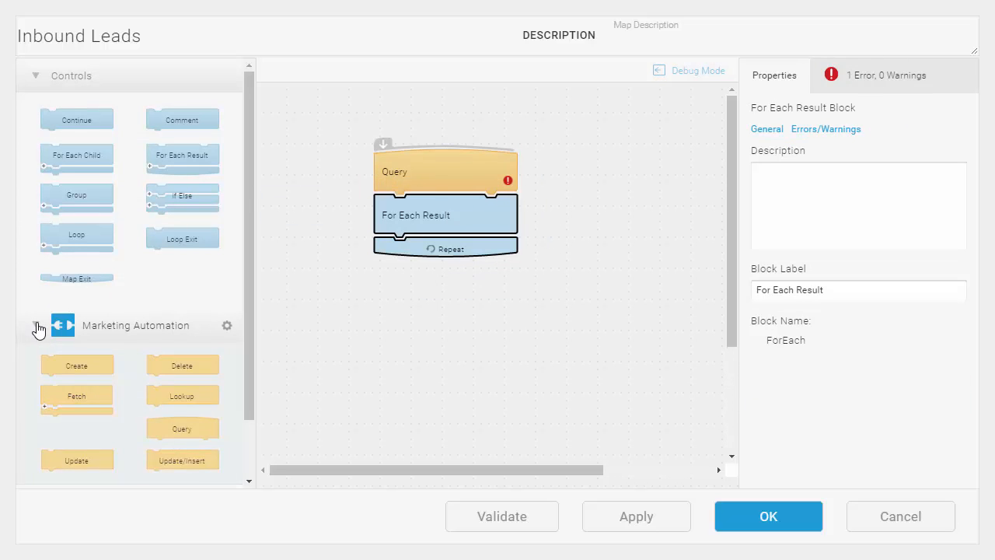
Add the CRM connection and put a CRM Update/Insert block inside the For Each Result loop.
{"action": "left_click", "coordinate": [226, 324]}
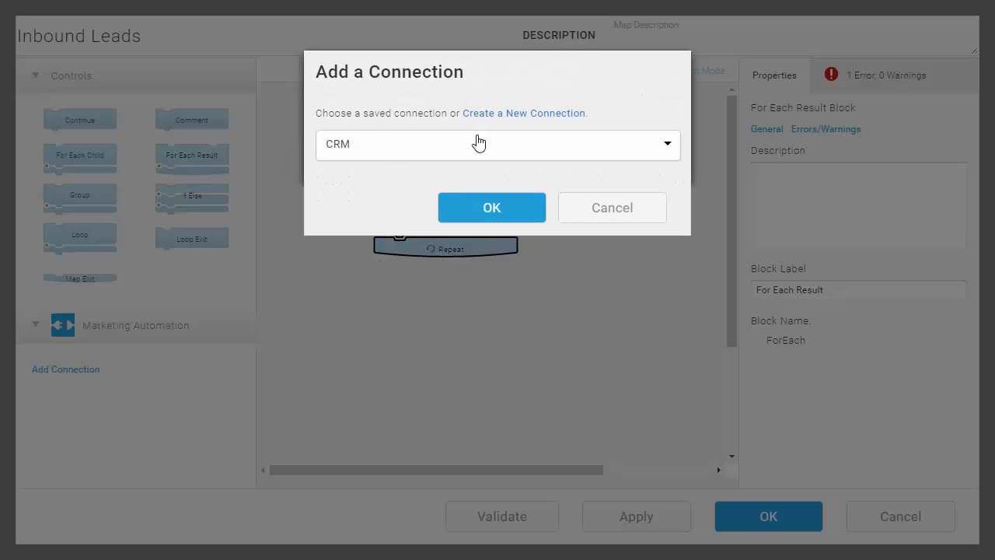
{"action": "left_click", "coordinate": [491, 206]}
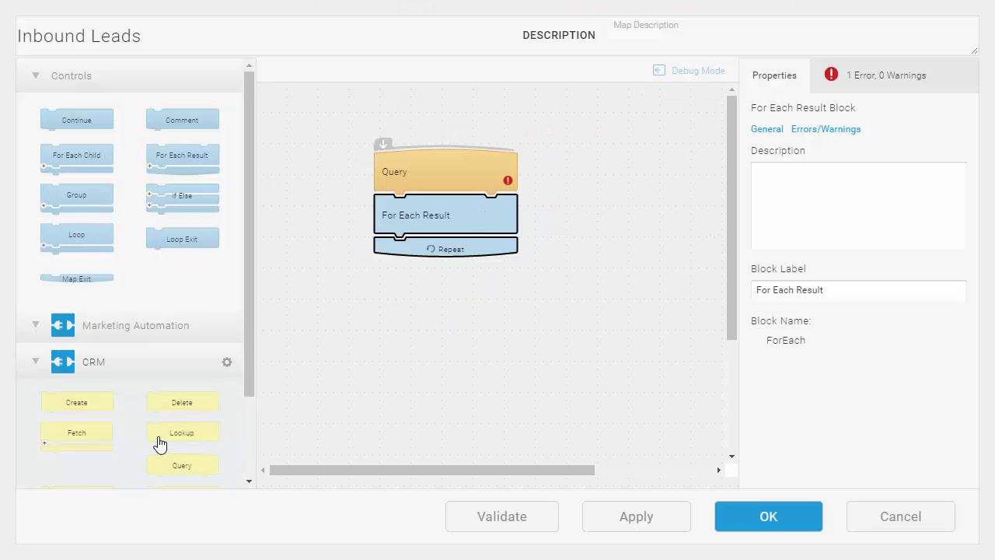
{"action": "left_click_drag", "start_coordinate": [181, 393], "coordinate": [482, 252]}
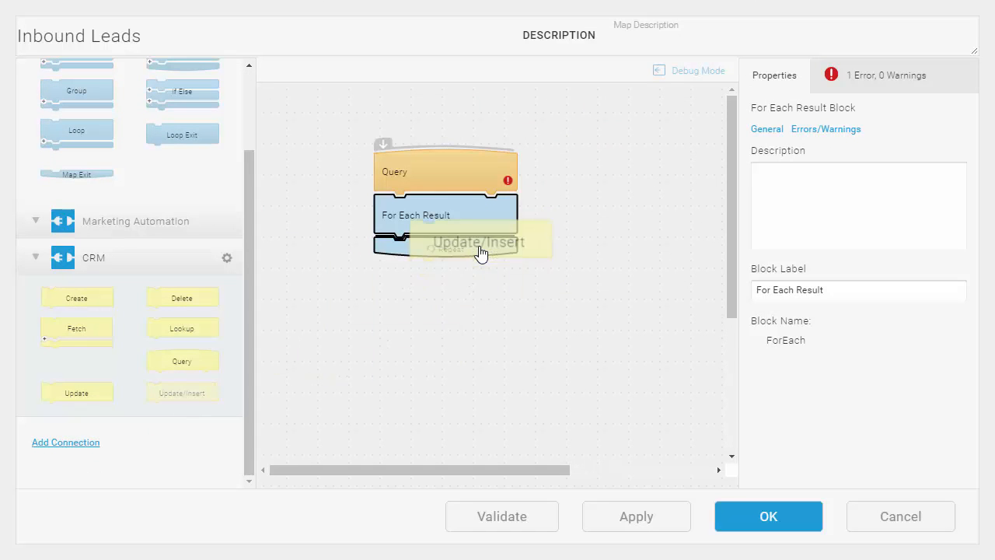
{"action": "left_click_drag", "start_coordinate": [181, 392], "coordinate": [450, 256]}
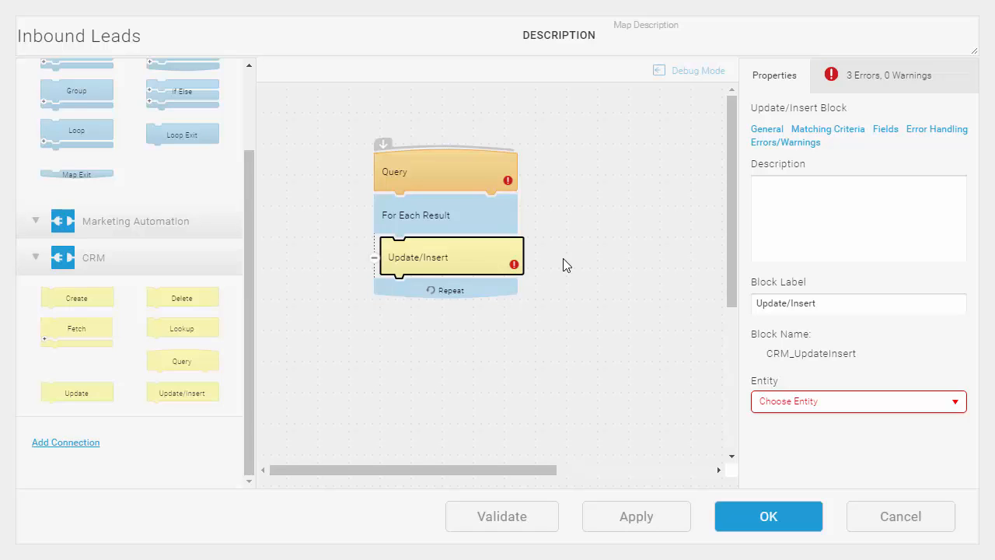
Set the Query block's entity to Marketing_Leads.
{"action": "left_click", "coordinate": [445, 172]}
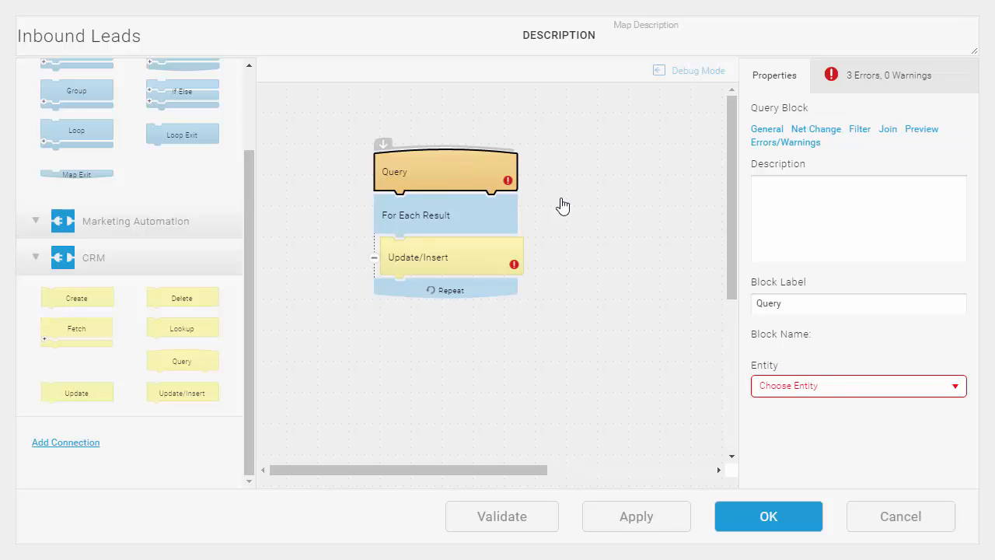
{"action": "left_click", "coordinate": [858, 385]}
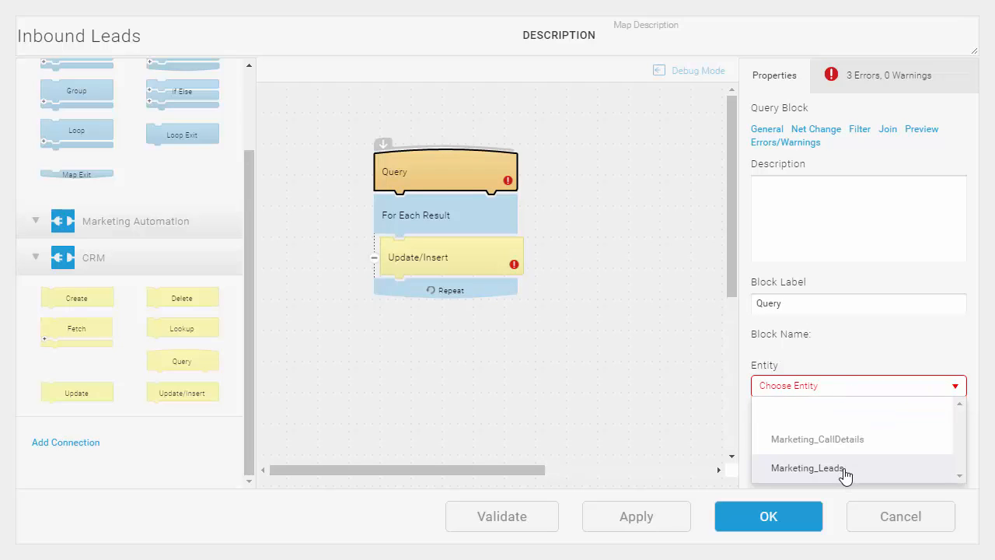
{"action": "left_click", "coordinate": [806, 467]}
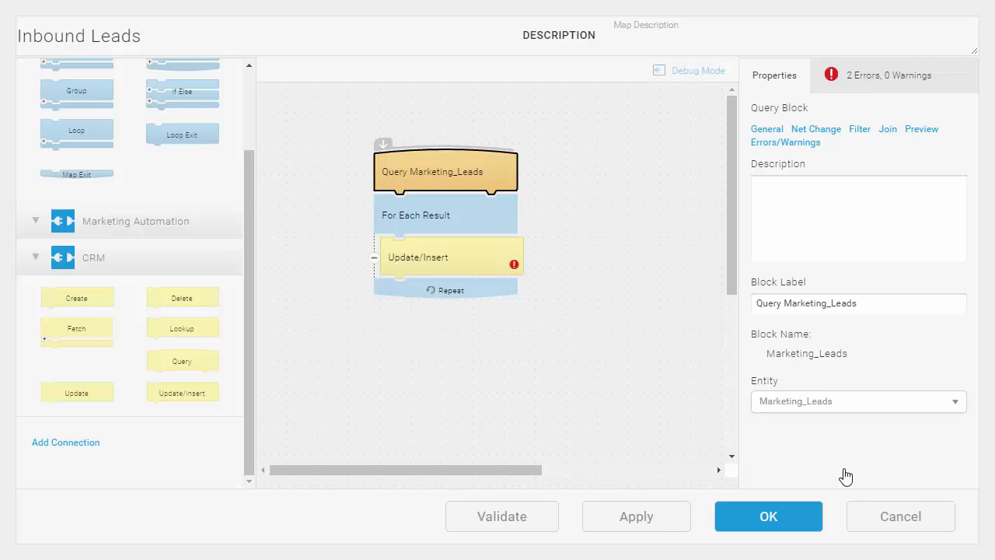
Set the Update/Insert block's entity to CRM_Lead.
{"action": "left_click", "coordinate": [420, 256]}
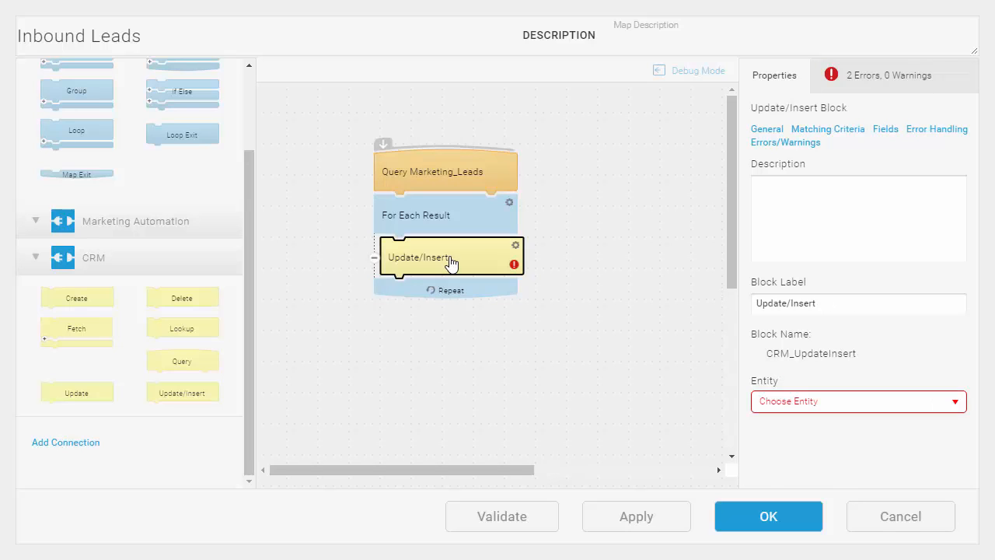
{"action": "left_click", "coordinate": [954, 401]}
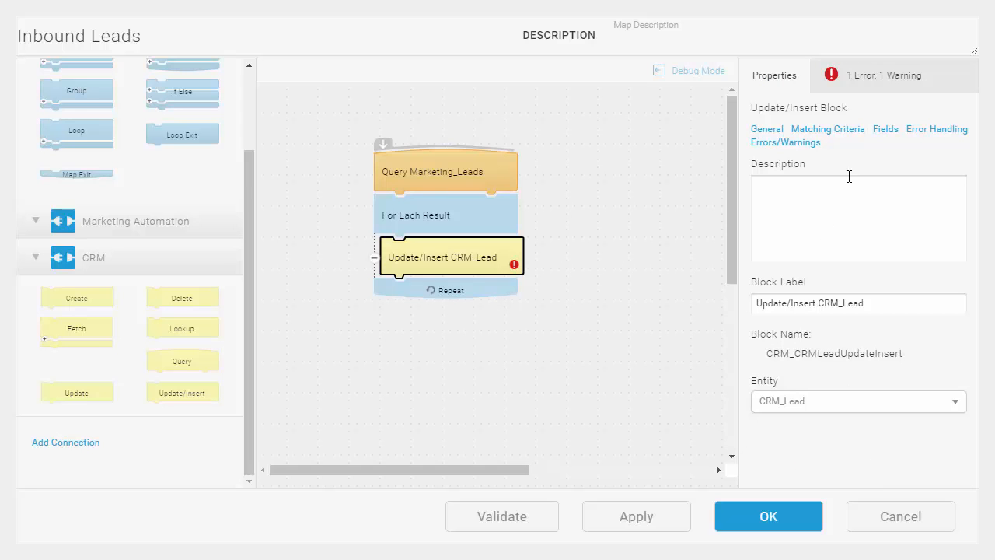
Add a matching criterion to the Update/Insert block whose value is Marketing_Leads.EMAIL.
{"action": "left_click", "coordinate": [827, 129]}
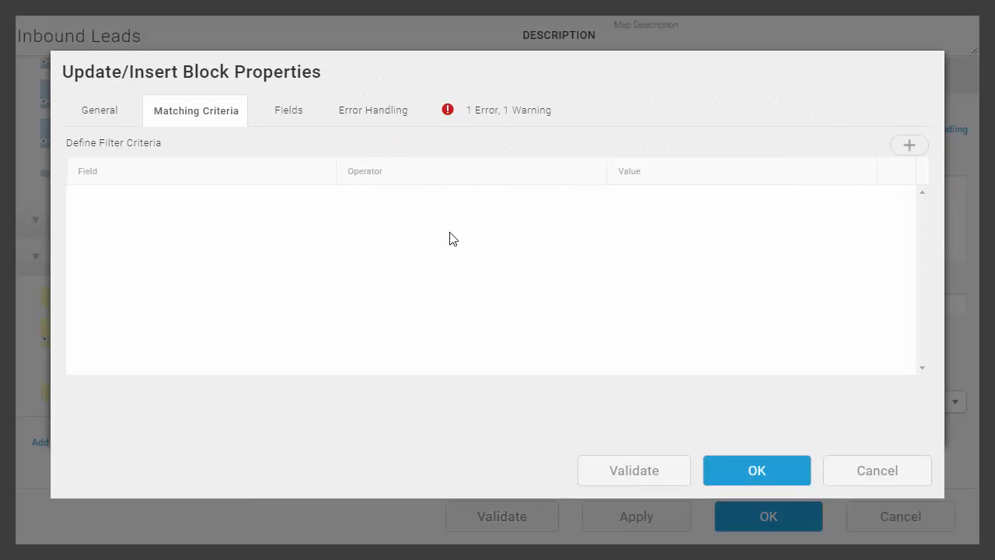
{"action": "mouse_move", "coordinate": [616, 166]}
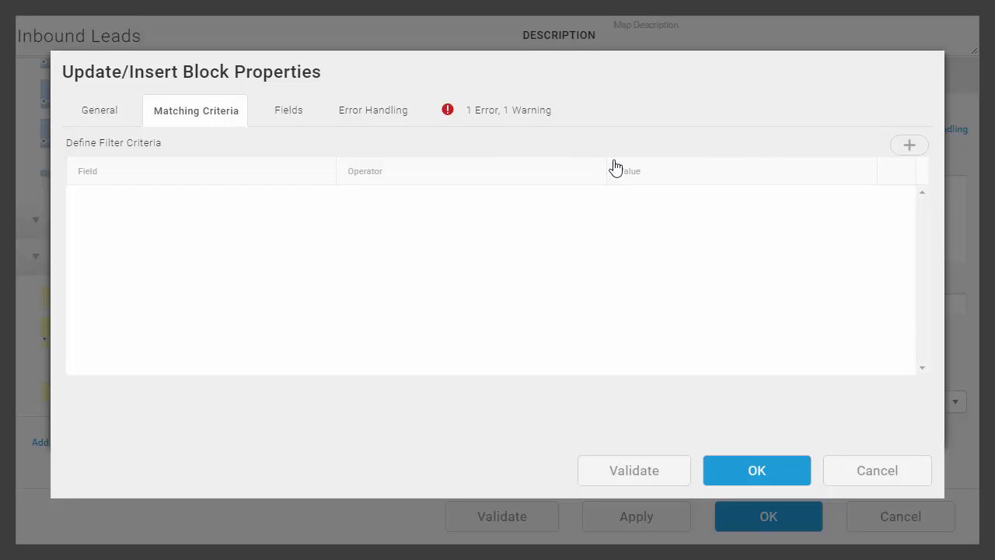
{"action": "left_click", "coordinate": [909, 144]}
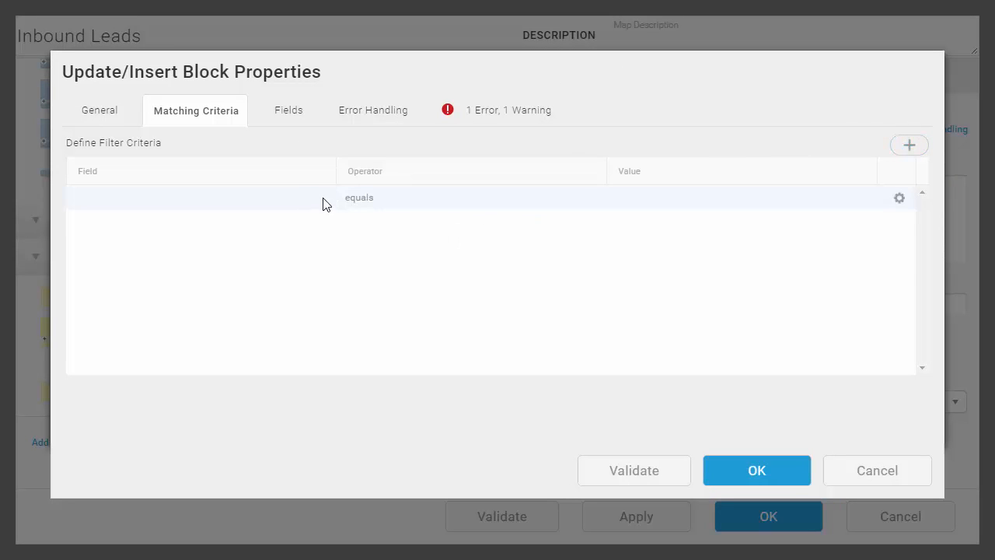
{"action": "left_click", "coordinate": [198, 198]}
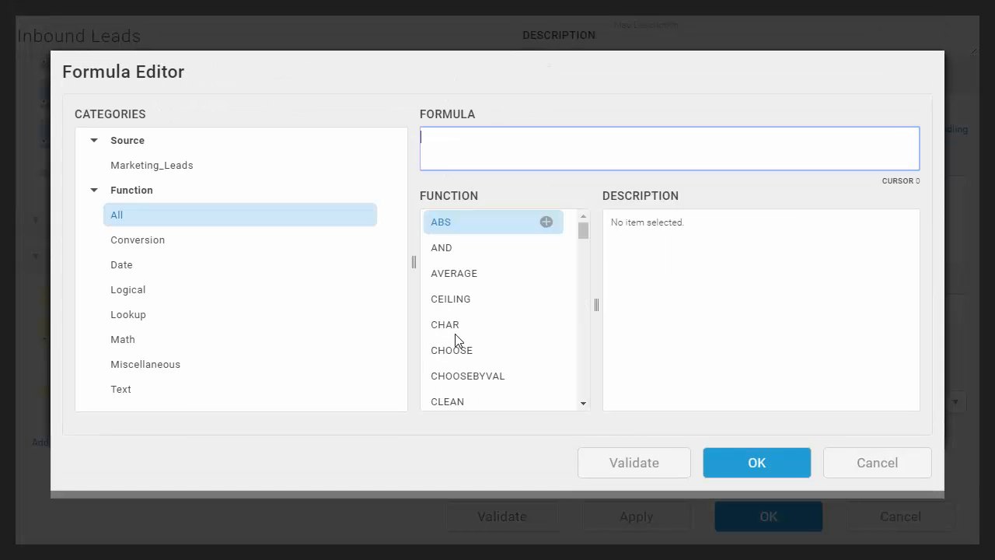
{"action": "left_click", "coordinate": [151, 164]}
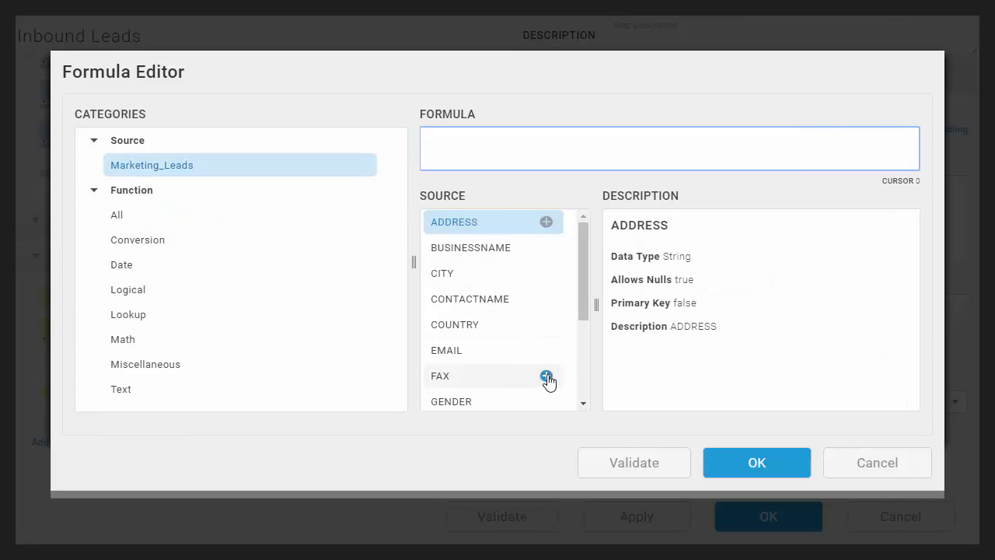
{"action": "left_click", "coordinate": [545, 350]}
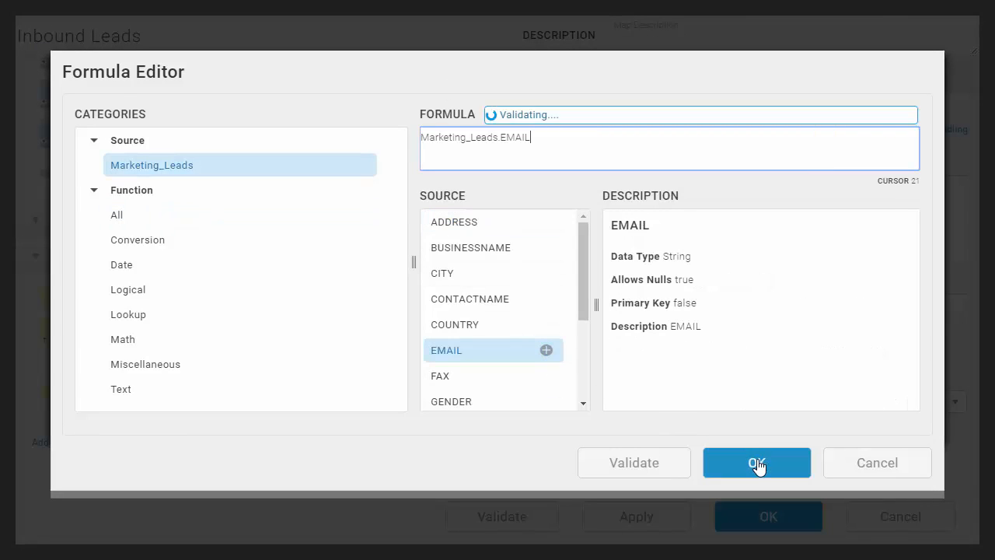
{"action": "left_click", "coordinate": [755, 462]}
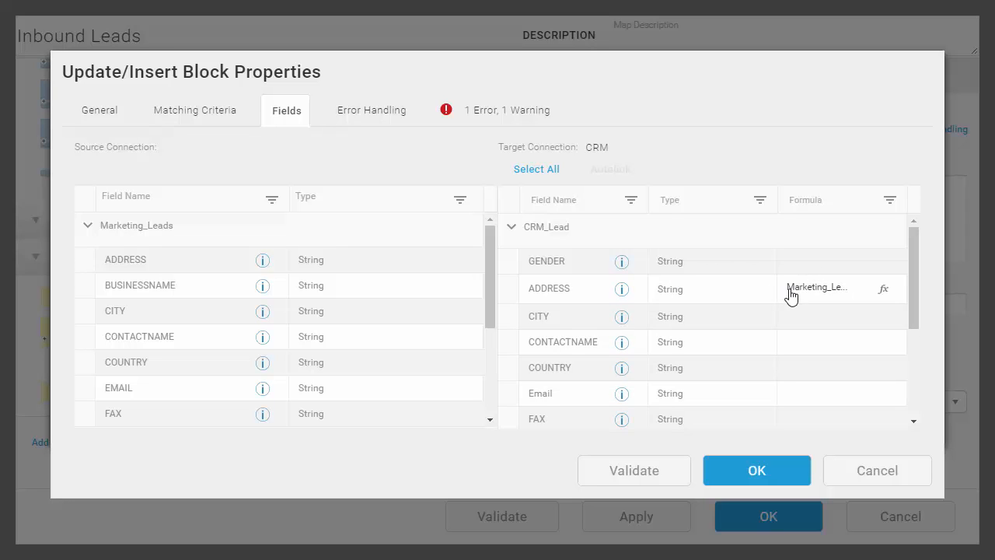
Map CRM_Lead ADDRESS as CLEAN( Marketing_Leads.ADDRESS ) in the Formula Editor.
{"action": "left_click", "coordinate": [883, 288]}
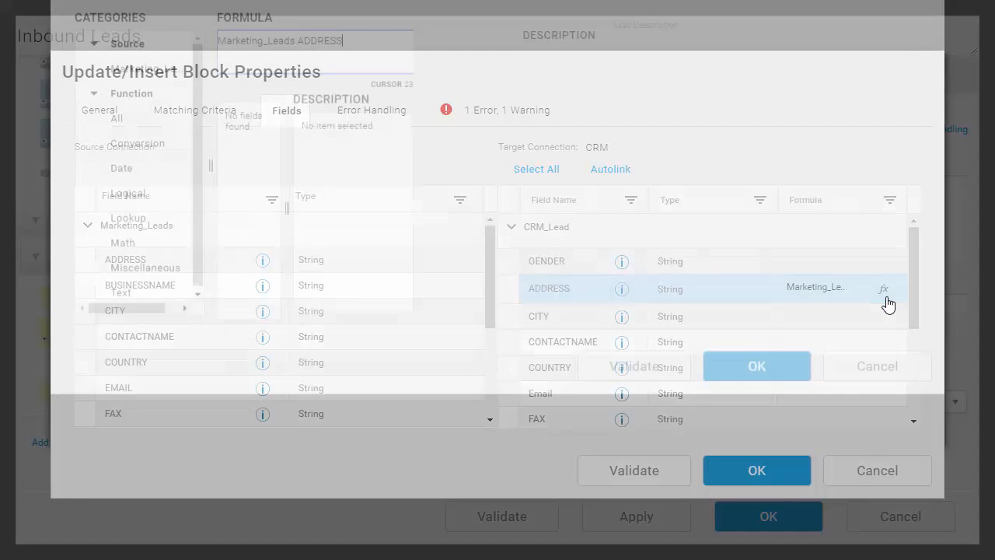
{"action": "left_click", "coordinate": [884, 288]}
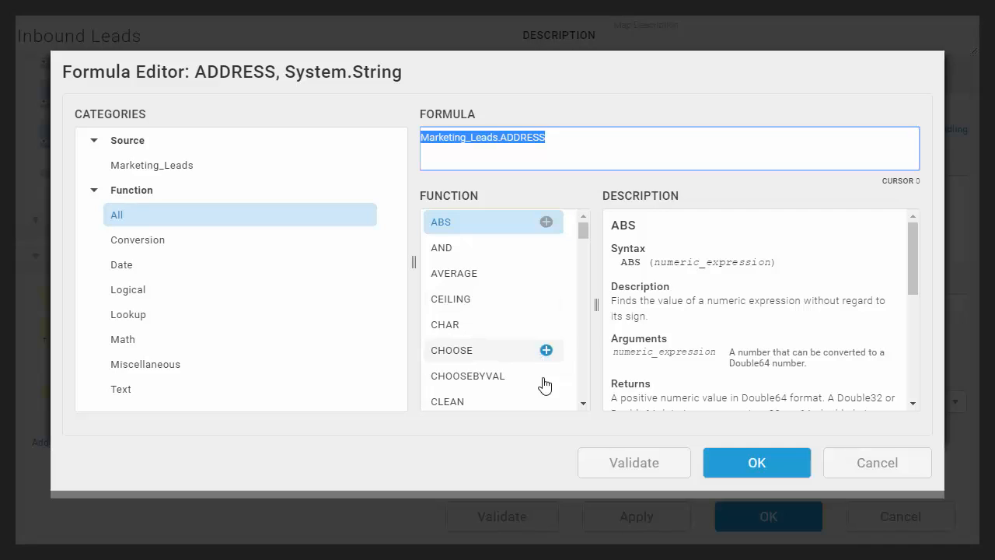
{"action": "left_click", "coordinate": [545, 401]}
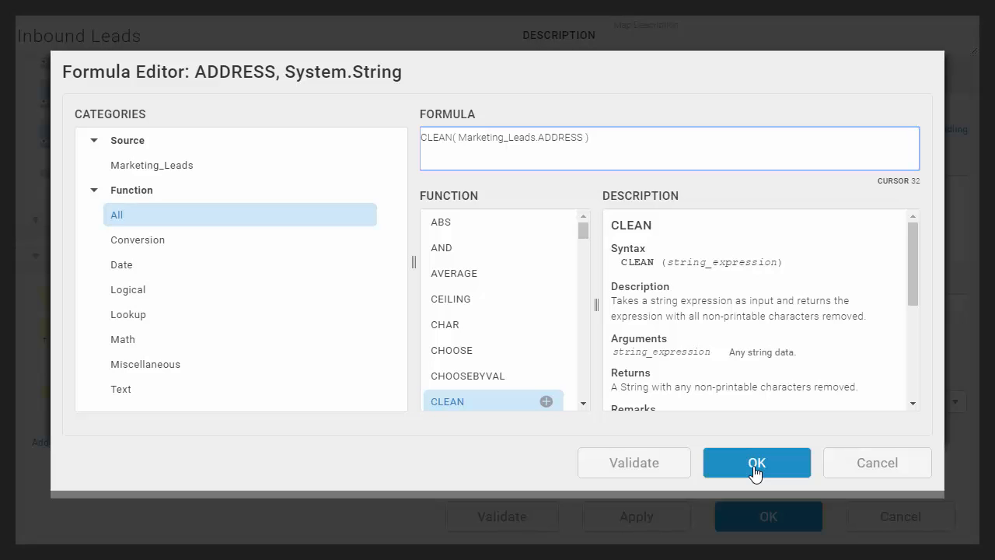
{"action": "left_click", "coordinate": [756, 461]}
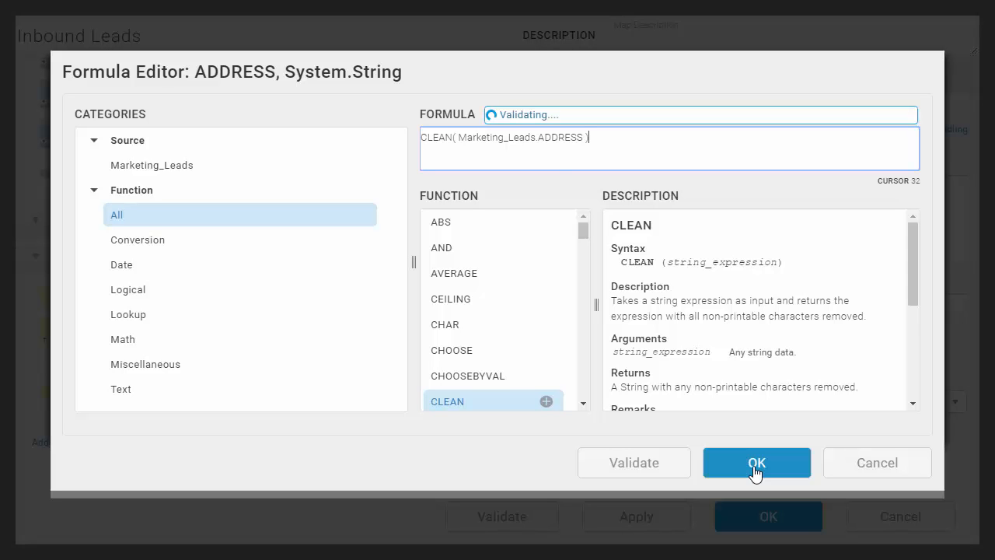
{"action": "left_click", "coordinate": [756, 462]}
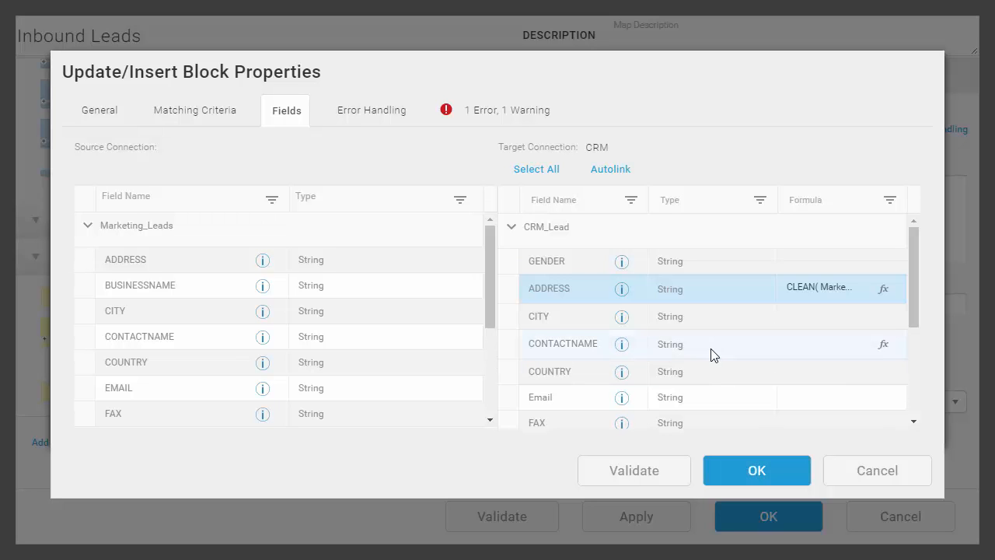
Autolink all CRM_Lead fields to same-named Marketing_Leads fields, then close the map with 0 errors.
{"action": "left_click", "coordinate": [610, 169]}
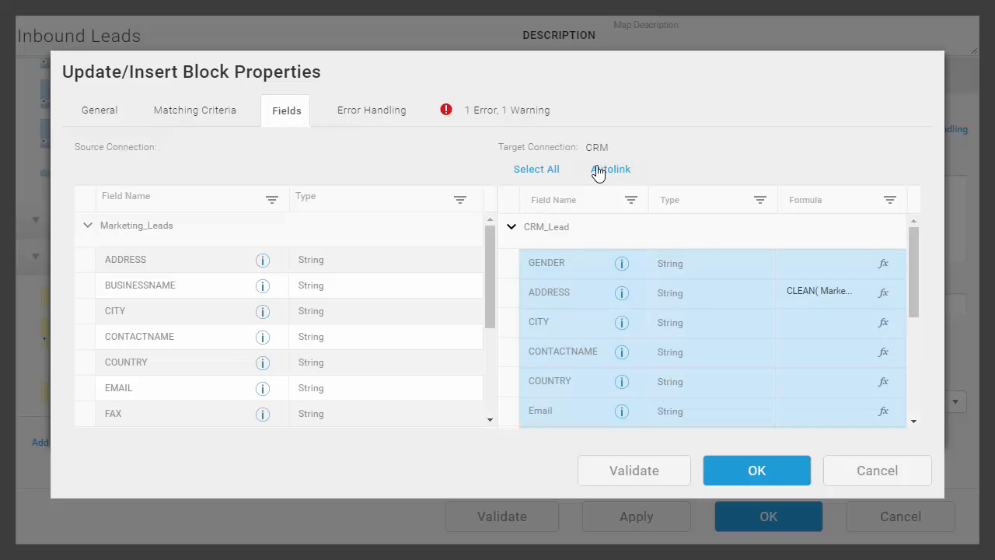
{"action": "left_click", "coordinate": [610, 169]}
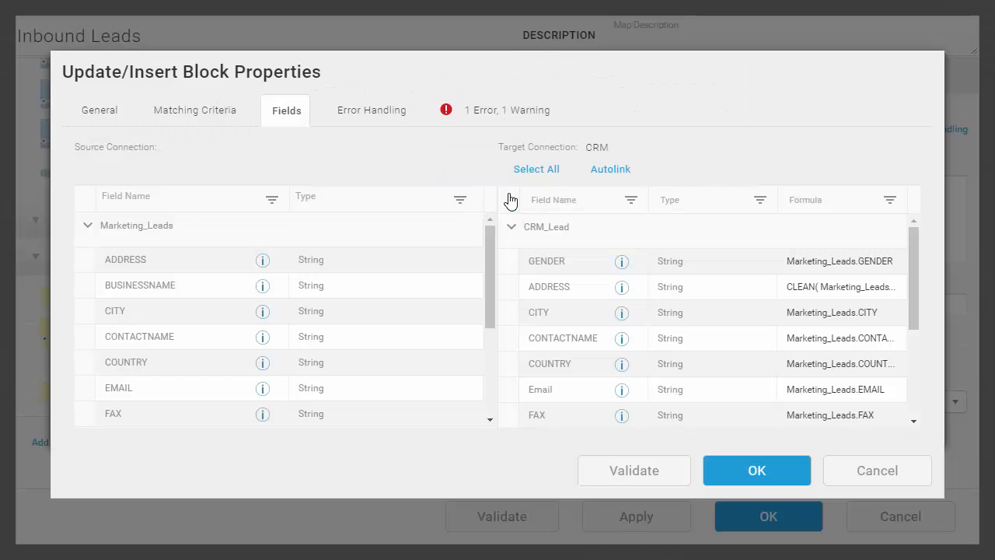
{"action": "left_click", "coordinate": [700, 314]}
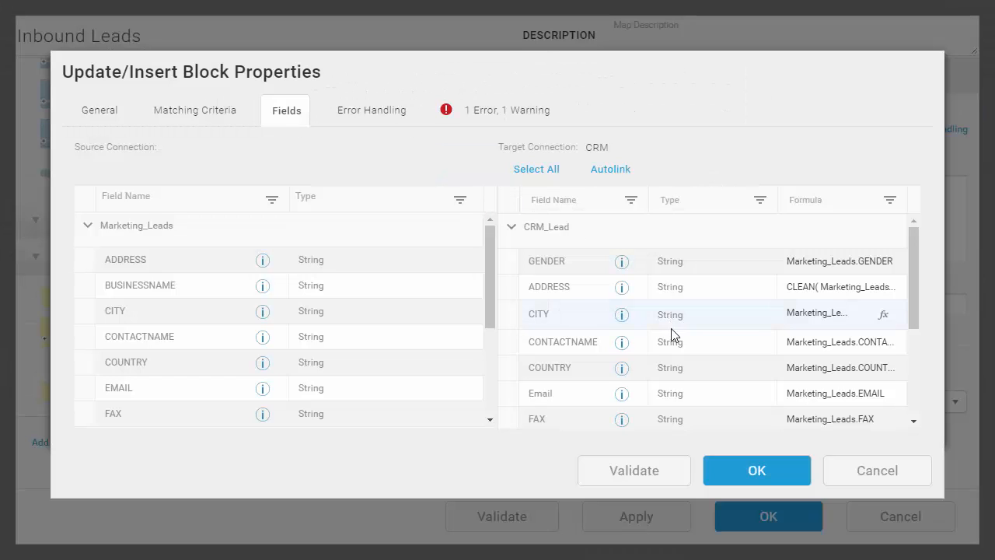
{"action": "left_click", "coordinate": [755, 469]}
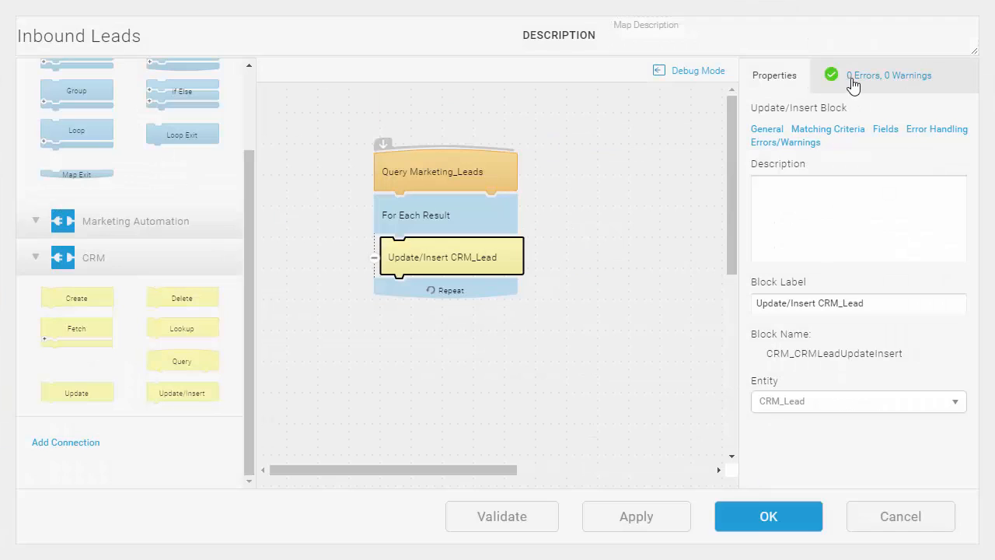
{"action": "mouse_move", "coordinate": [806, 425]}
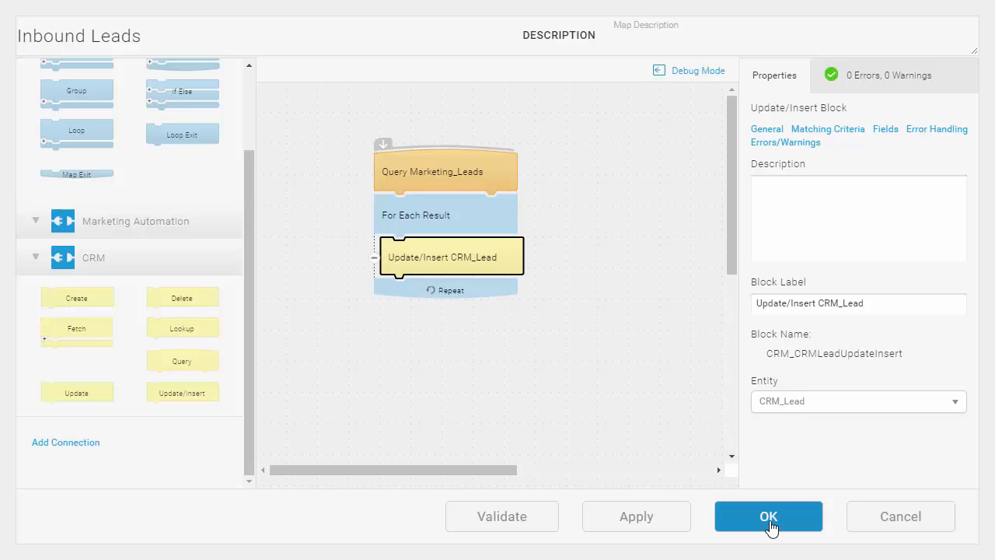
{"action": "left_click", "coordinate": [768, 515]}
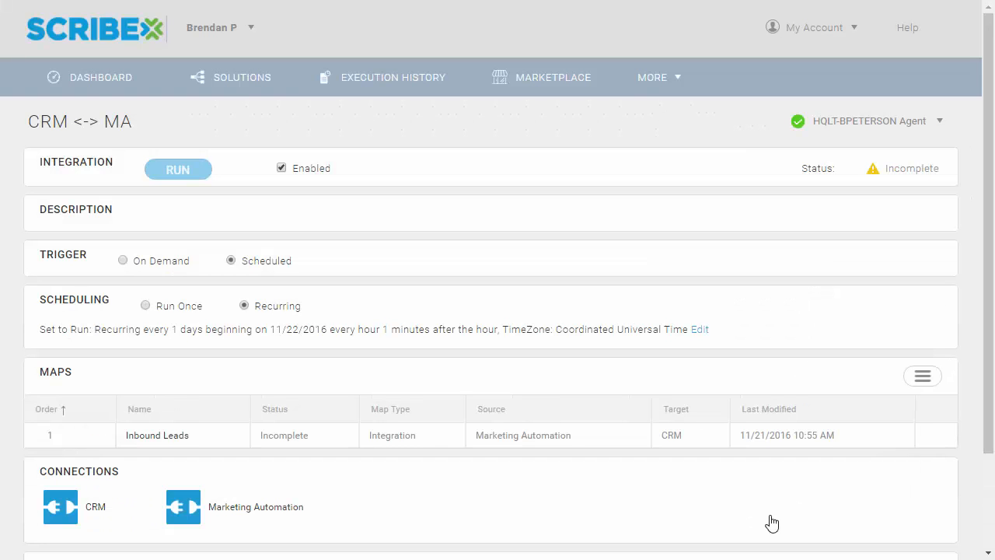
Save the solution so it reads Idle with Inbound Leads Enabled, and view Execution History.
{"action": "left_click", "coordinate": [178, 169]}
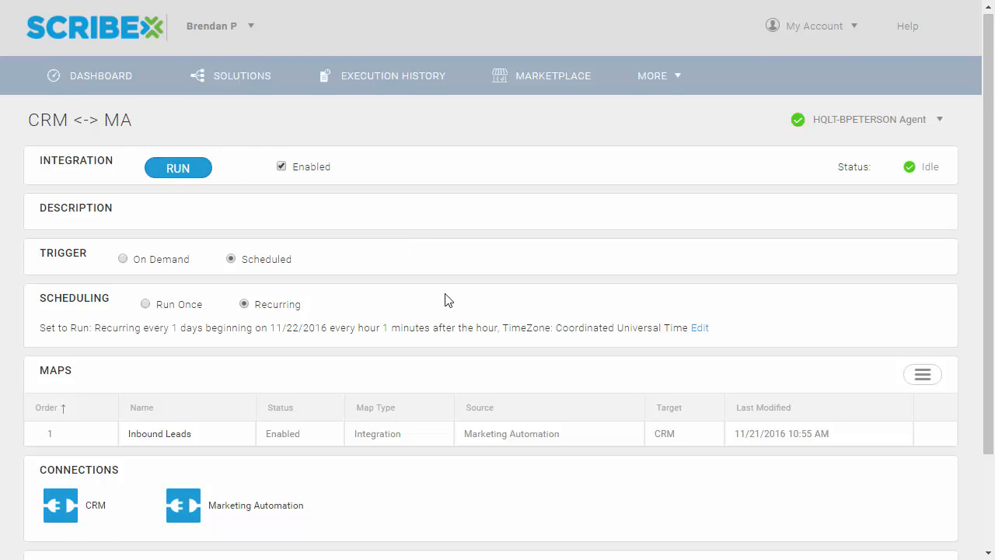
{"action": "scroll", "scroll_direction": "down", "scroll_amount": 3}
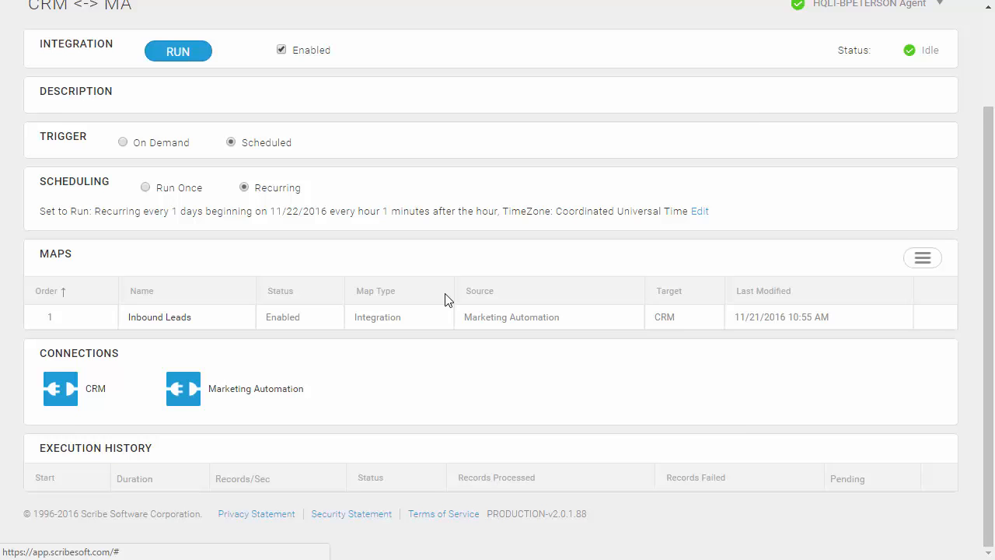
Run CRM <-> MA now so Execution History shows Completed Successfully with 15 records processed.
{"action": "left_click", "coordinate": [177, 50]}
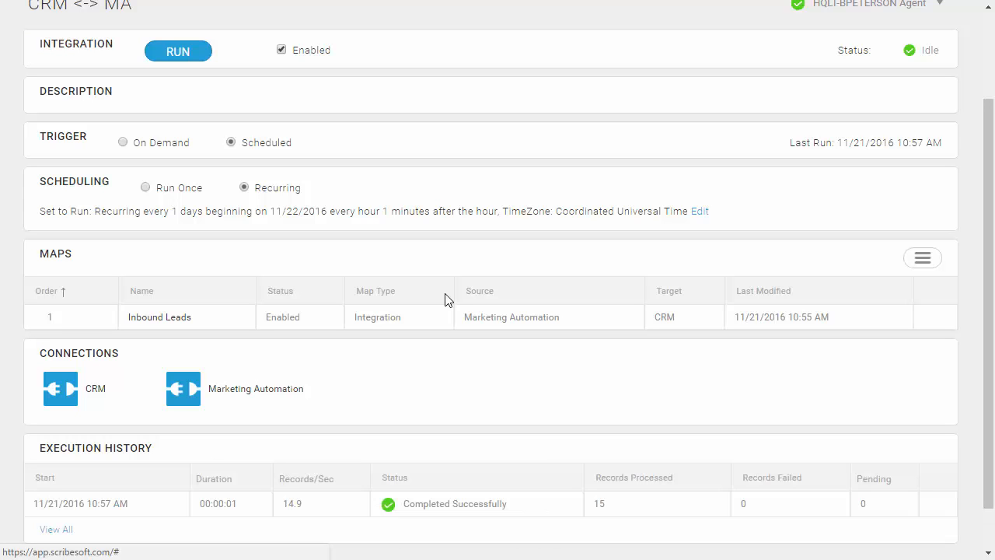
{"action": "mouse_move", "coordinate": [457, 406]}
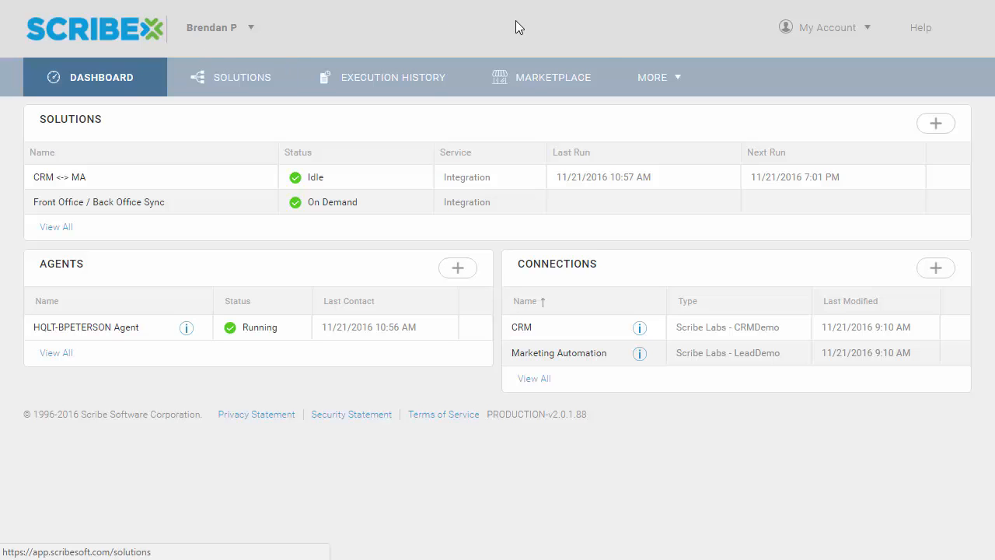
{"action": "left_click", "coordinate": [553, 77]}
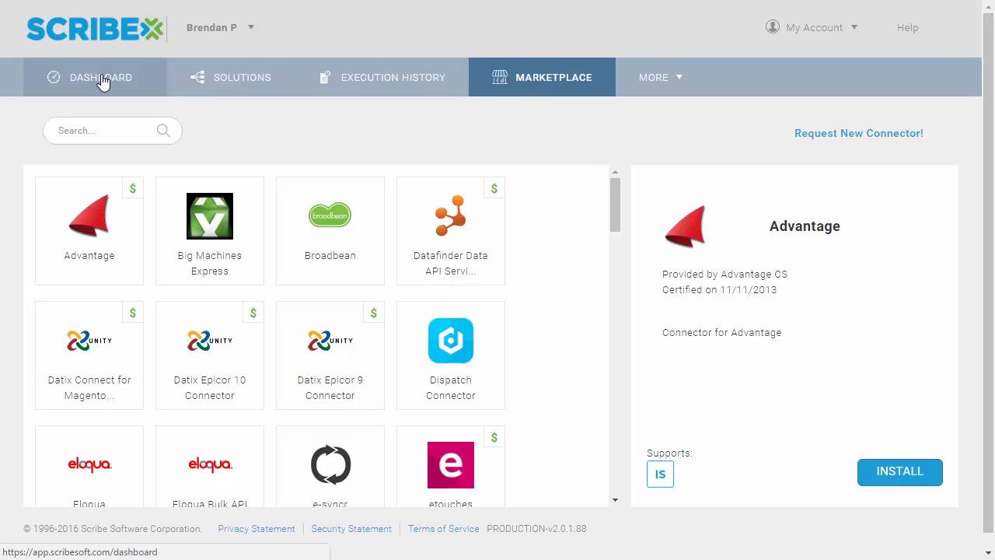
{"action": "left_click", "coordinate": [101, 77]}
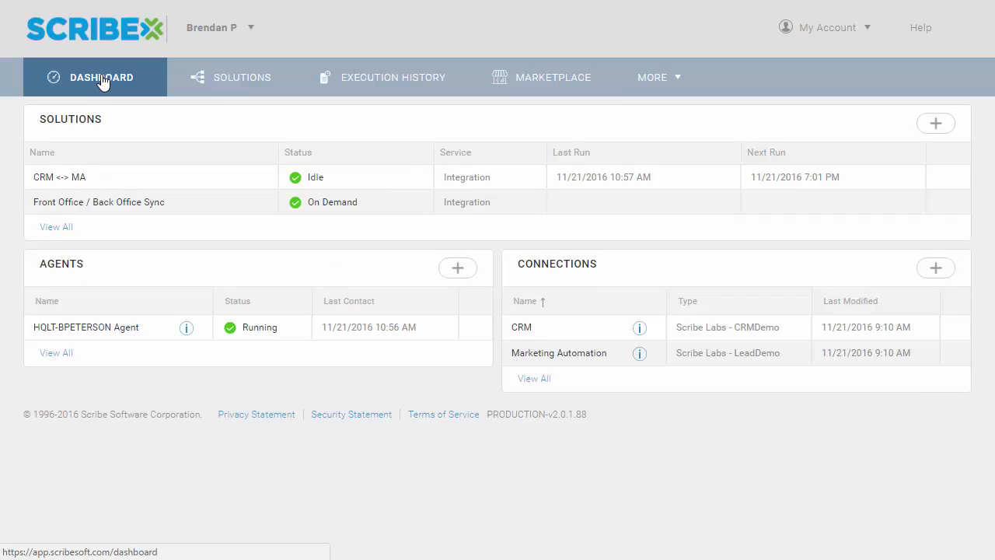